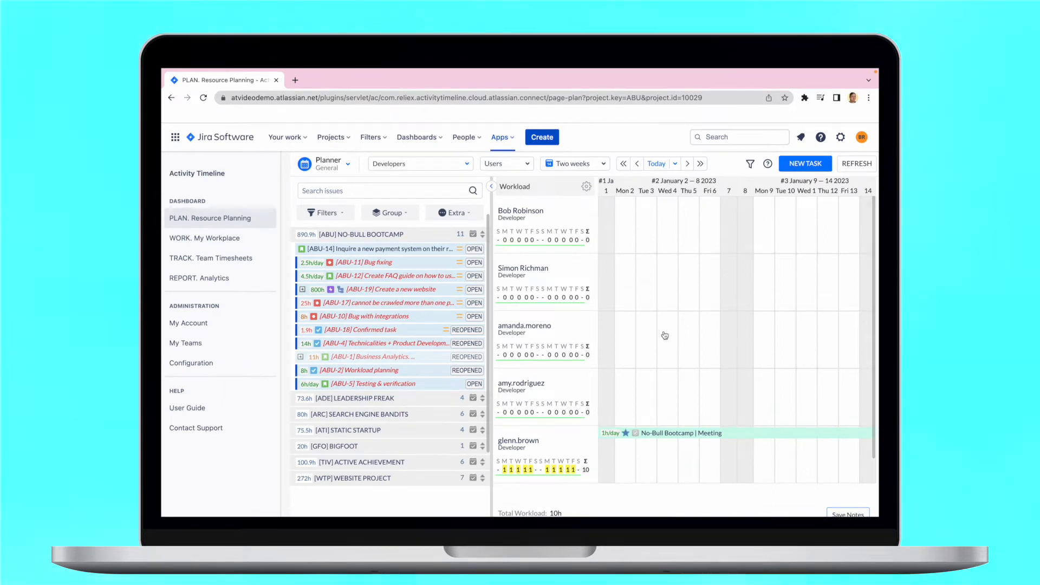
Create a New Year holiday for all developers, then confirm removing its related entries
click(805, 163)
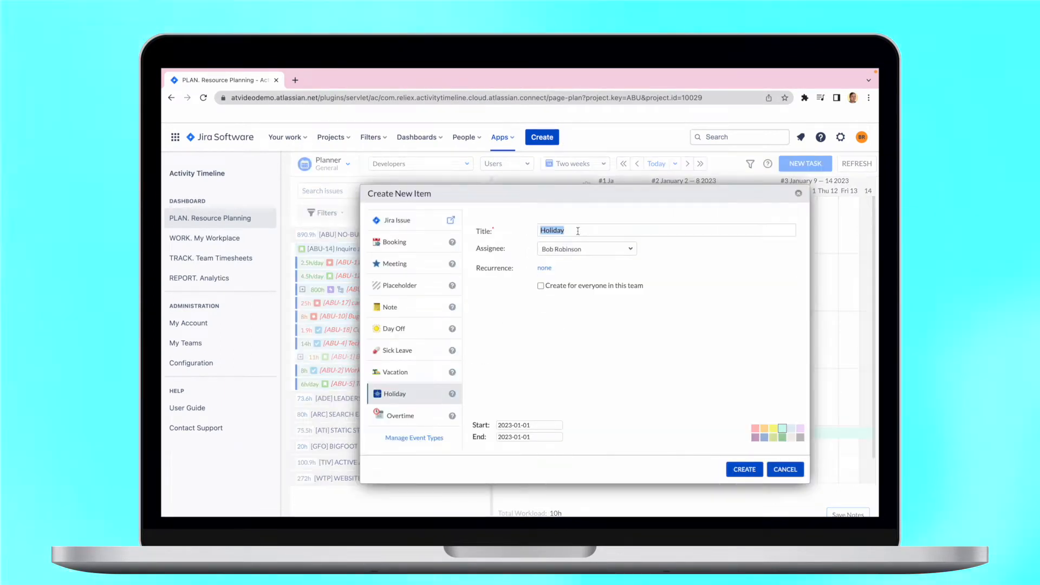
click(540, 286)
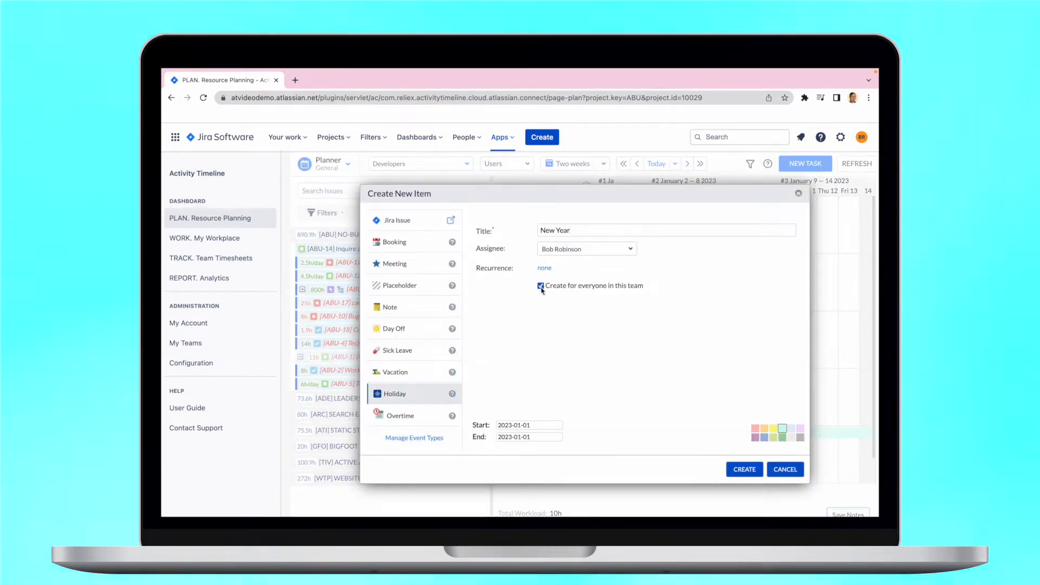
click(743, 470)
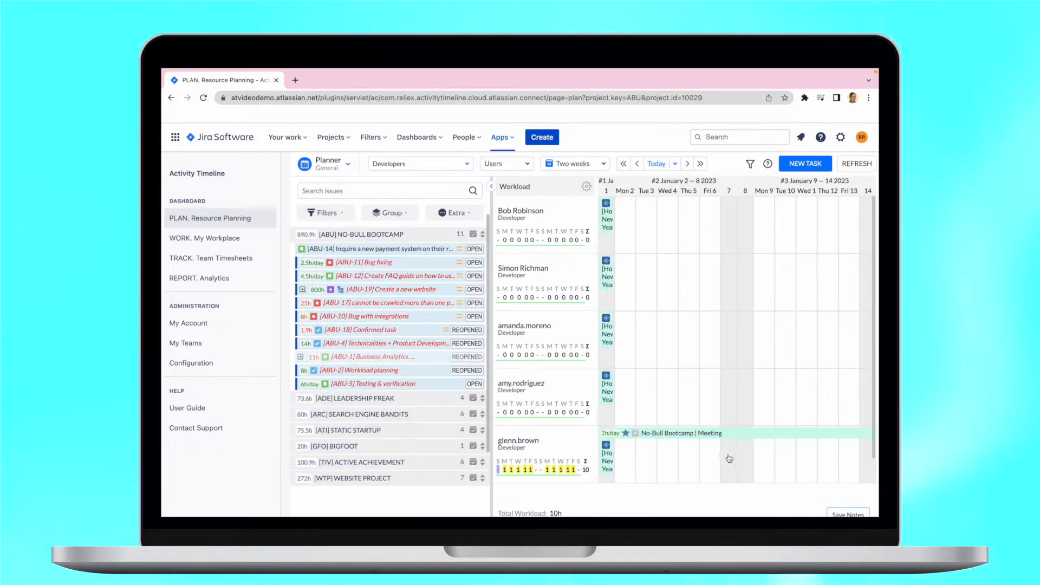
mouse_move(608, 205)
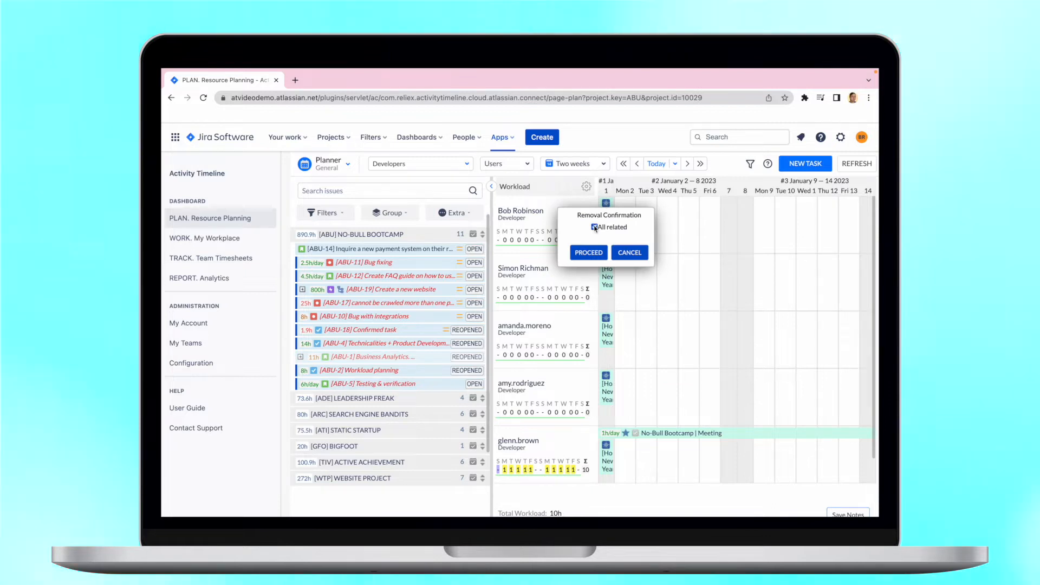
click(587, 253)
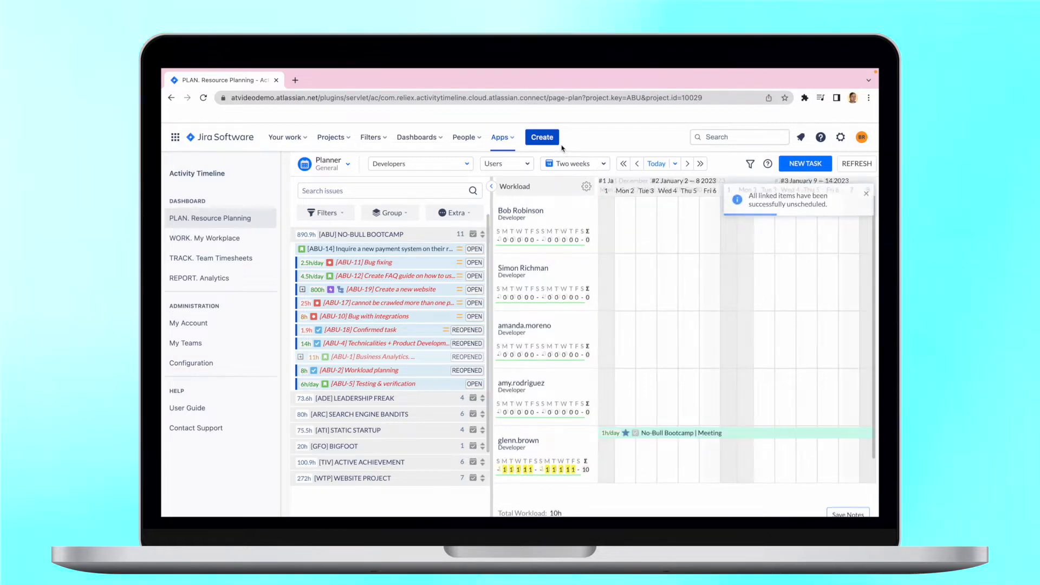
Add a new default skill proficiency level named Location under Users > Skill Proficiency Levels
click(191, 363)
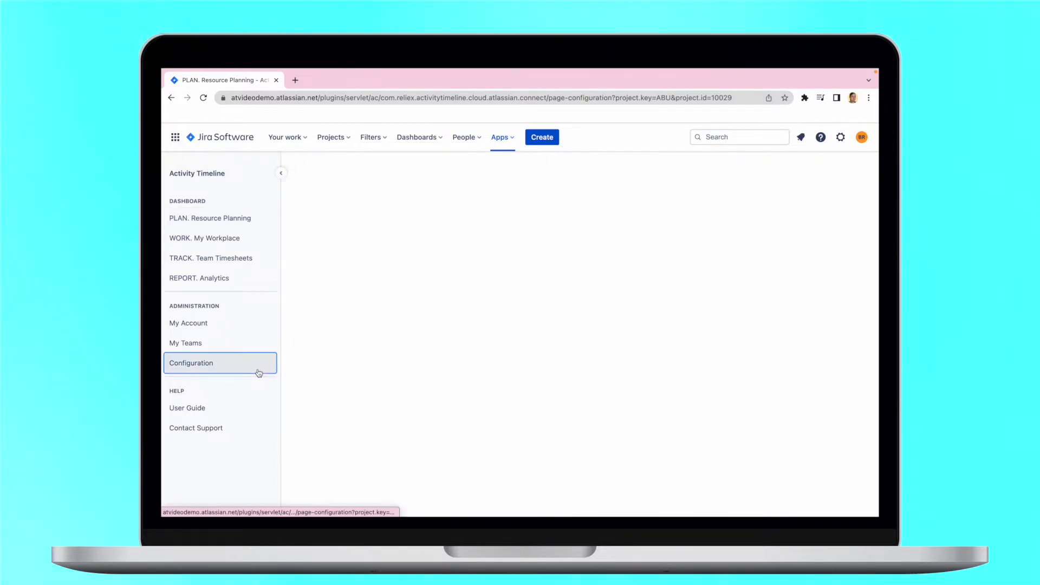
click(191, 363)
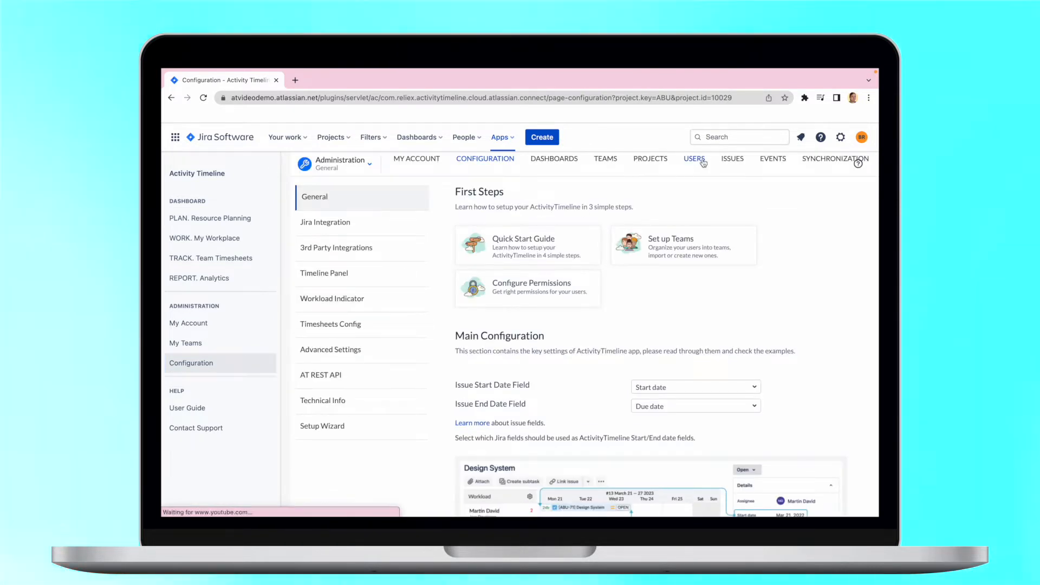
click(694, 158)
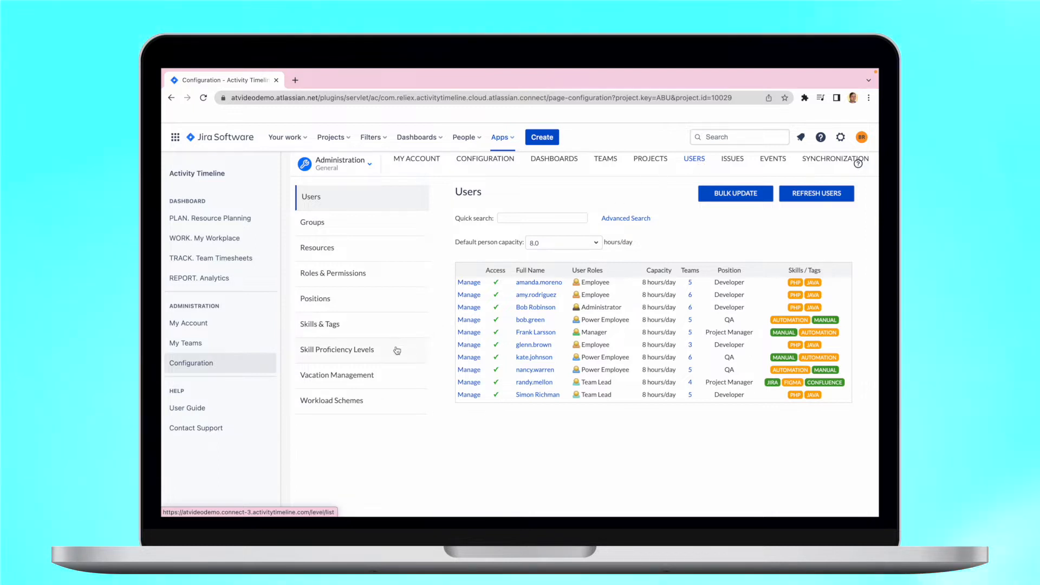
click(337, 350)
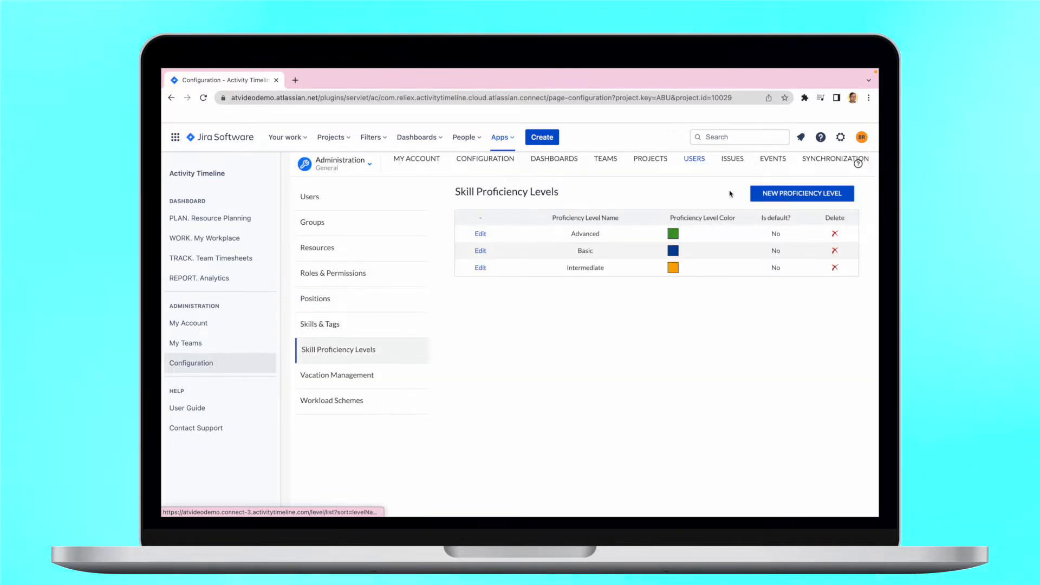
click(802, 193)
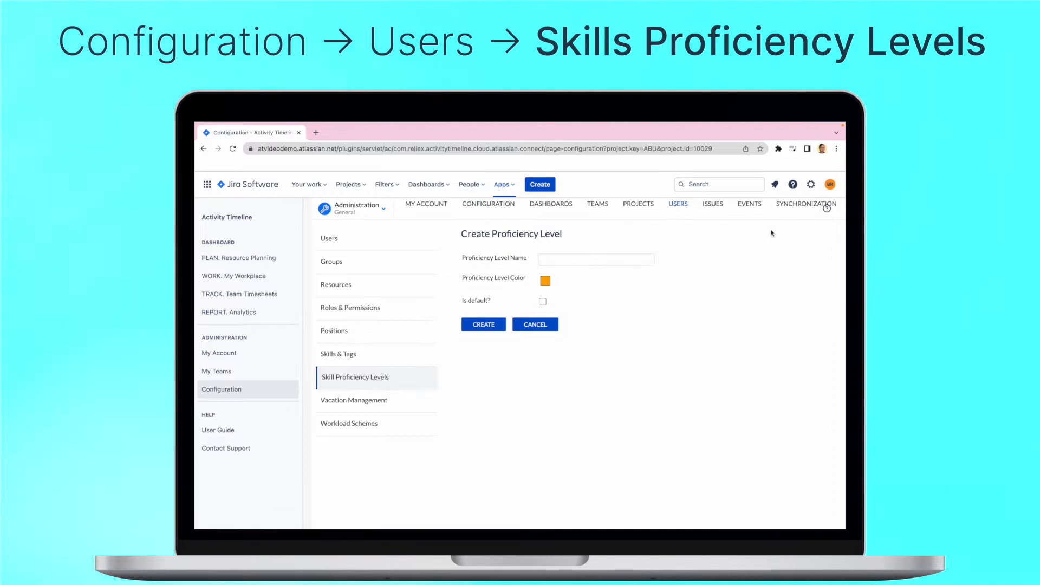
text(Location)
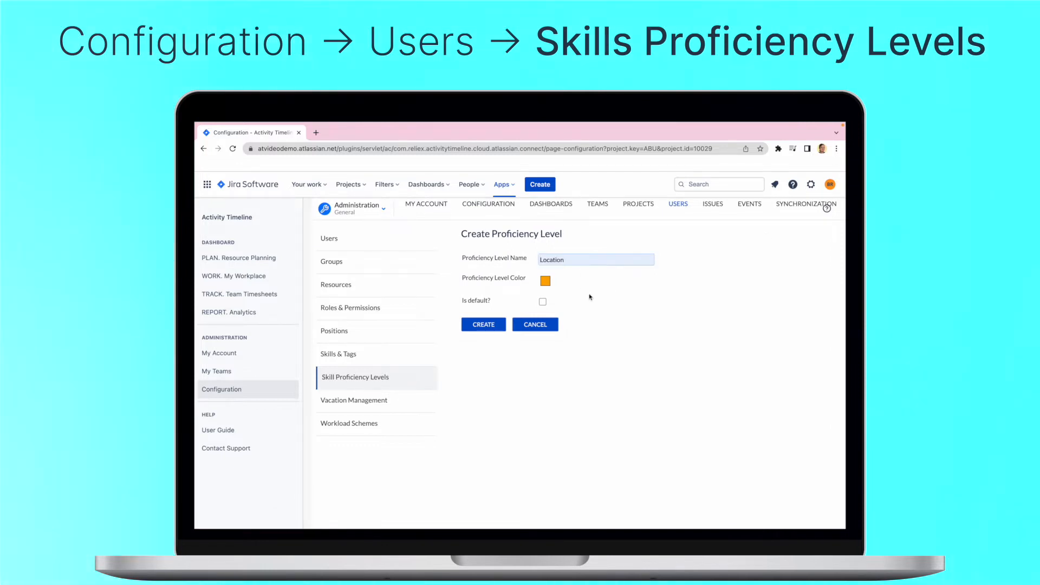
click(545, 281)
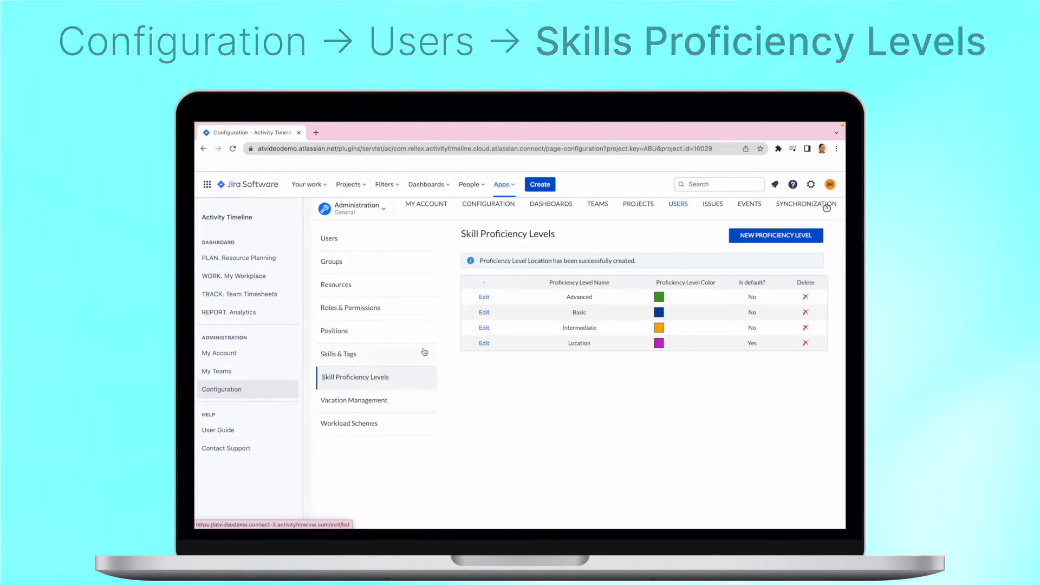
Create USA and UK skills with office users assigned, check the users list, and begin a functional team
click(338, 353)
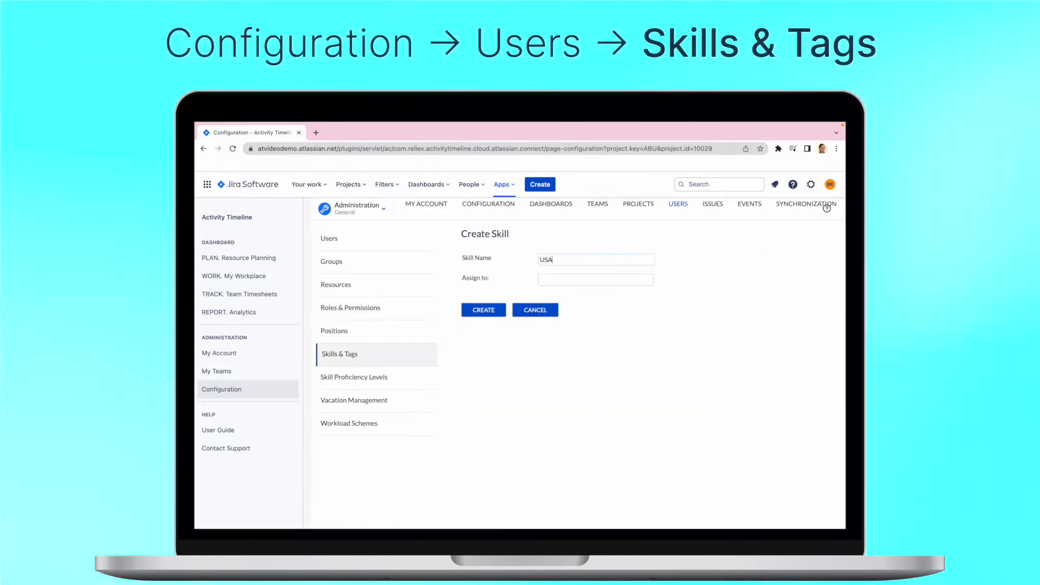
click(595, 280)
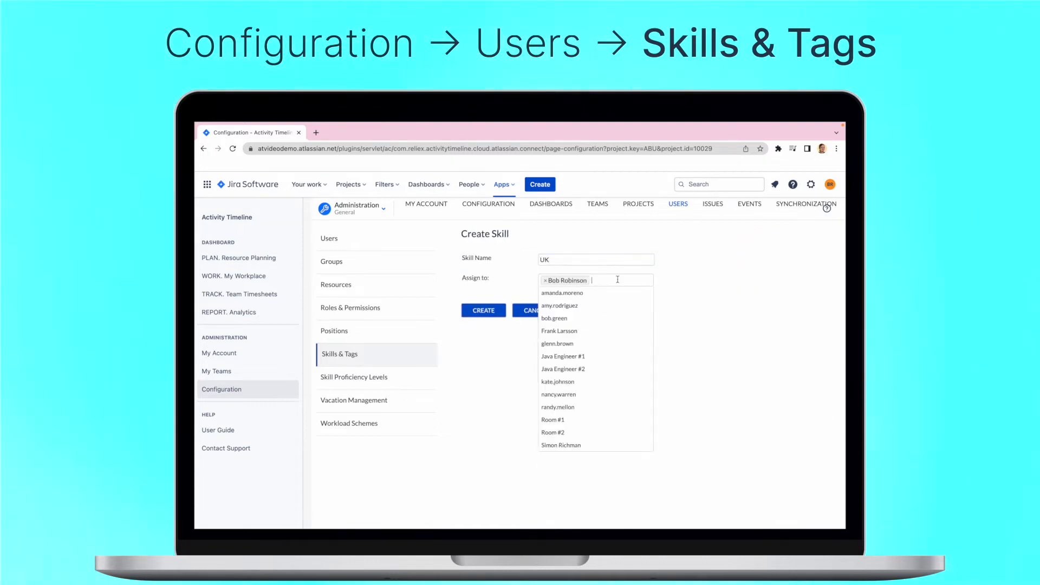
click(483, 310)
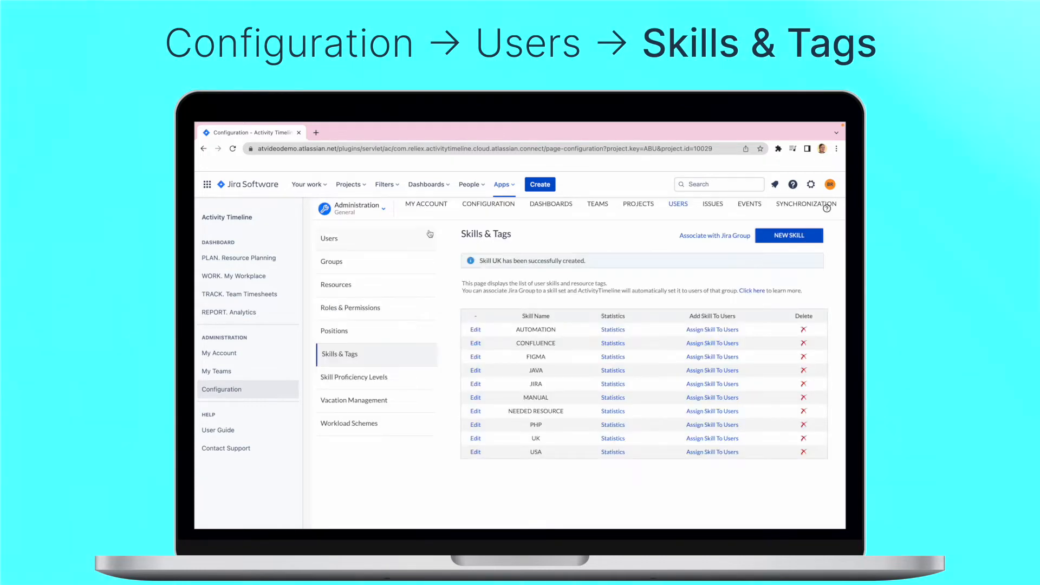
click(330, 238)
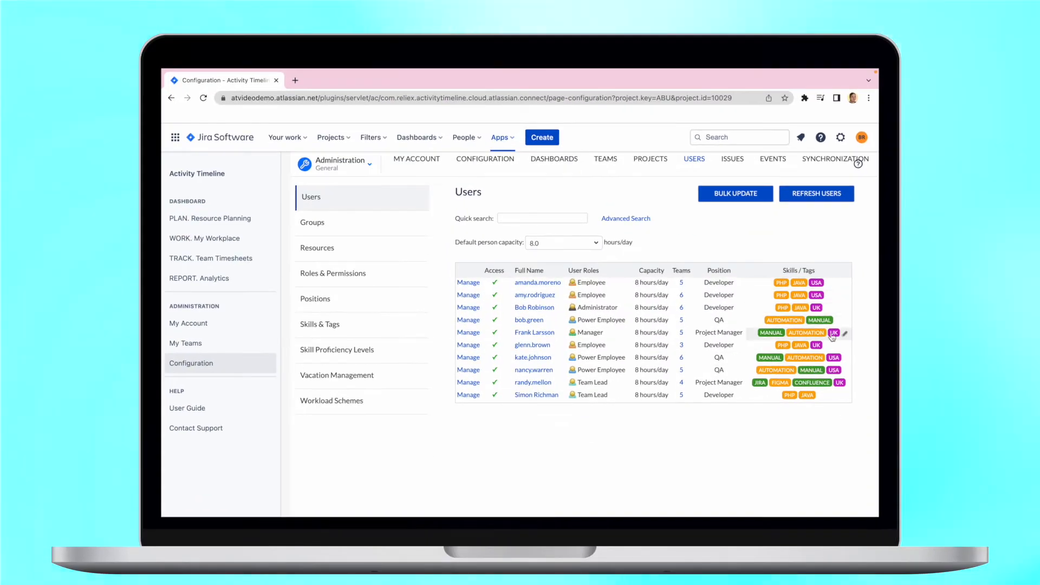
click(605, 158)
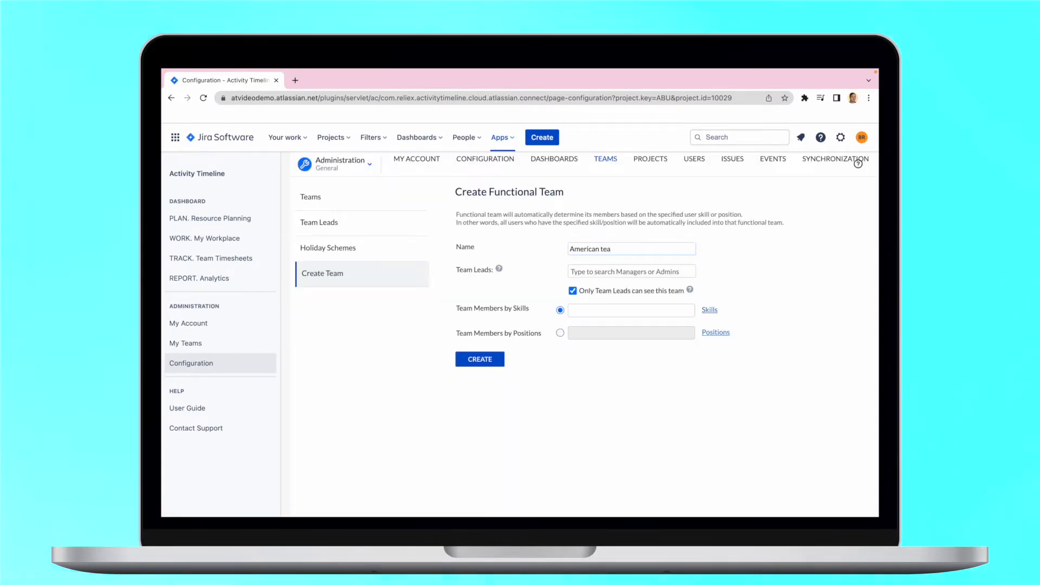
Create British team with membership by the UK skill and return to the users list
click(479, 359)
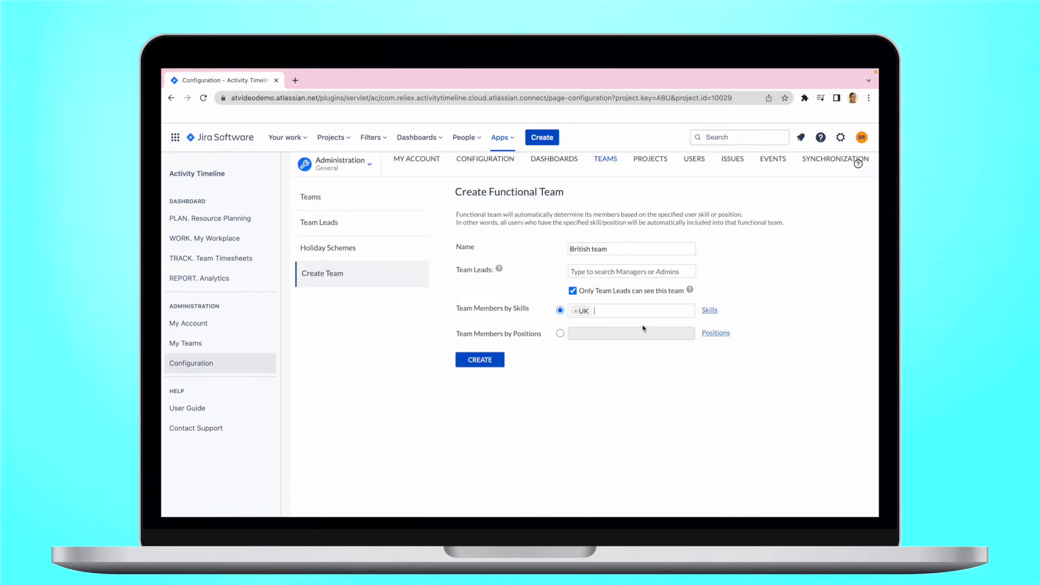
click(481, 359)
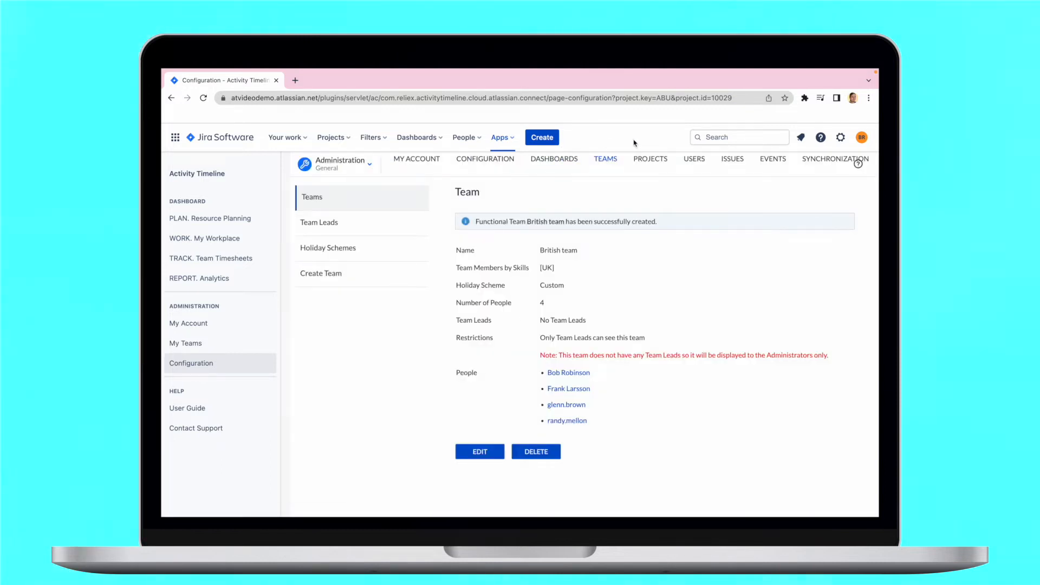
click(694, 158)
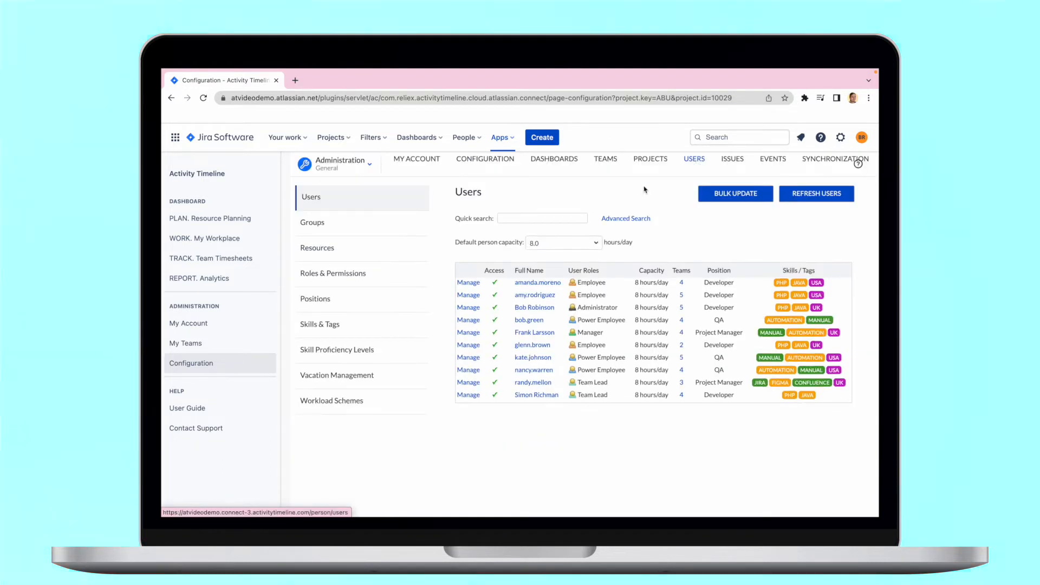
click(313, 222)
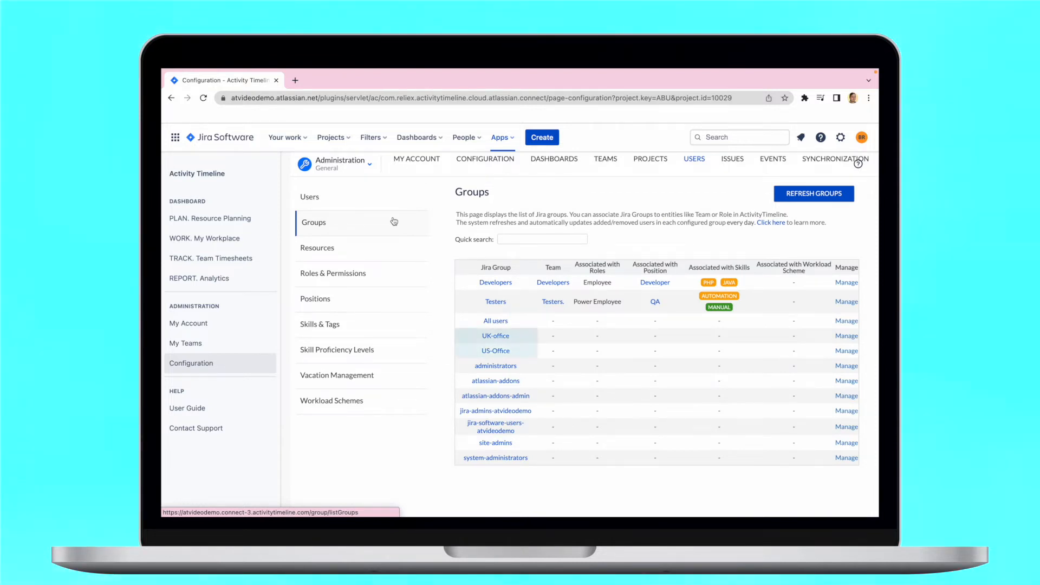
mouse_move(495, 335)
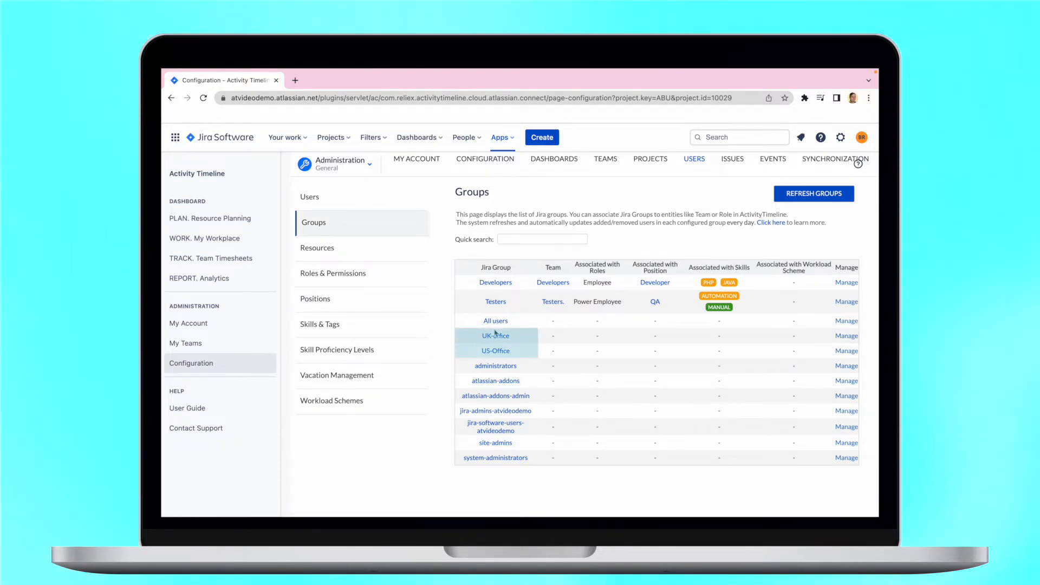
click(841, 137)
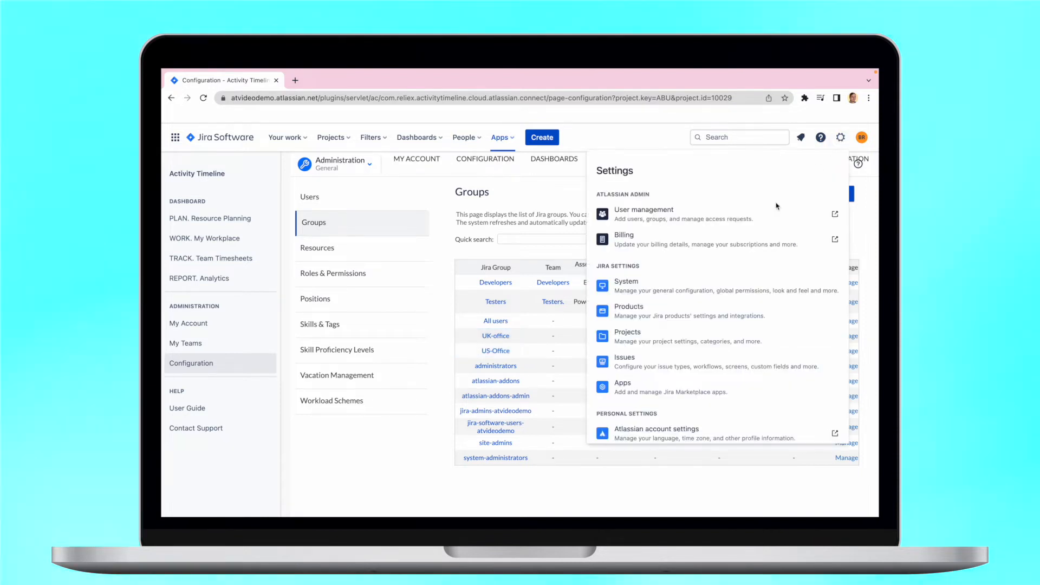
click(644, 209)
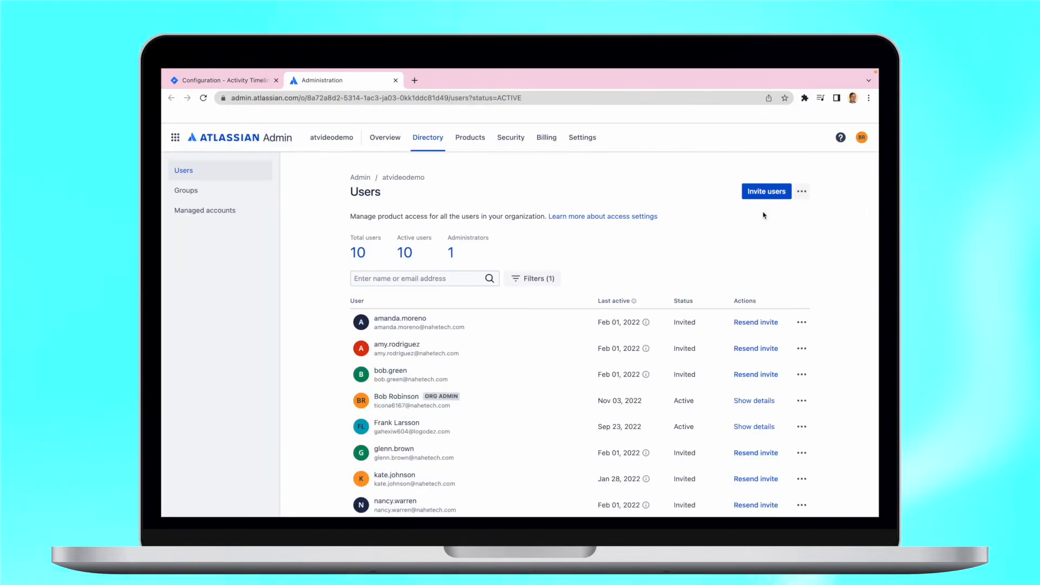
click(185, 191)
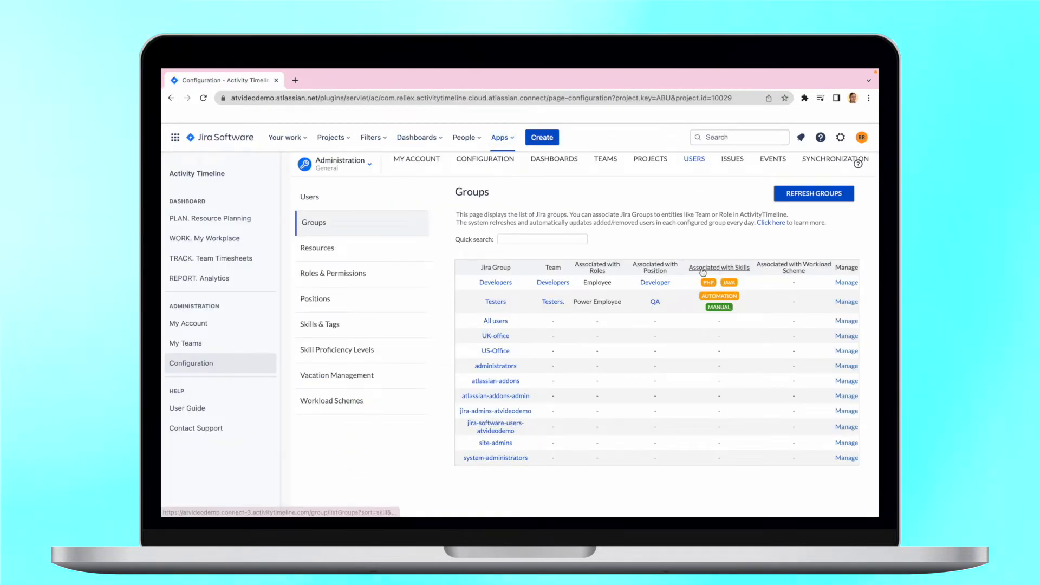
mouse_move(841, 341)
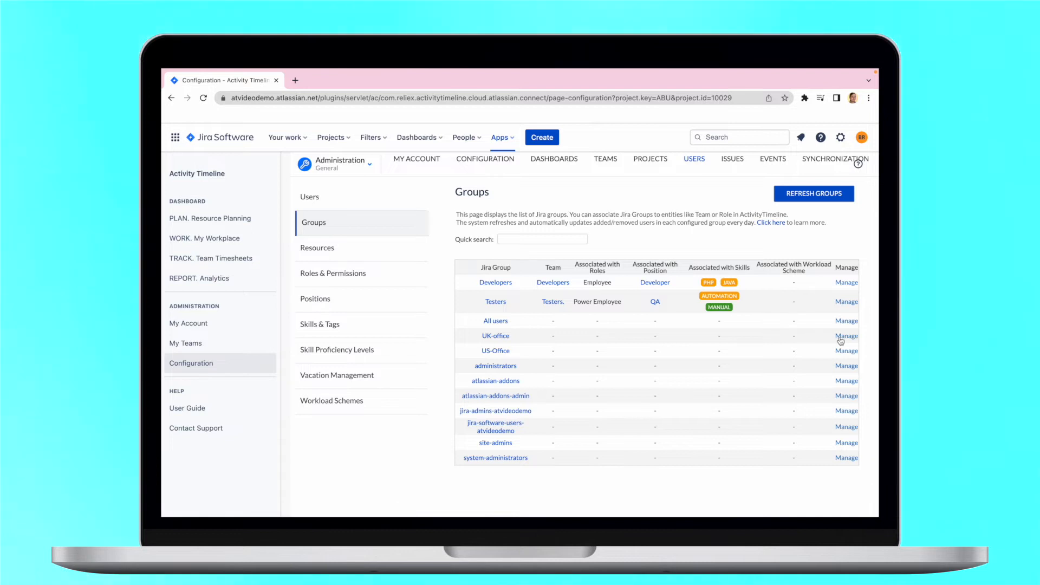
Associate the UK-office and US-Office groups each with a newly created team of the same name
click(847, 335)
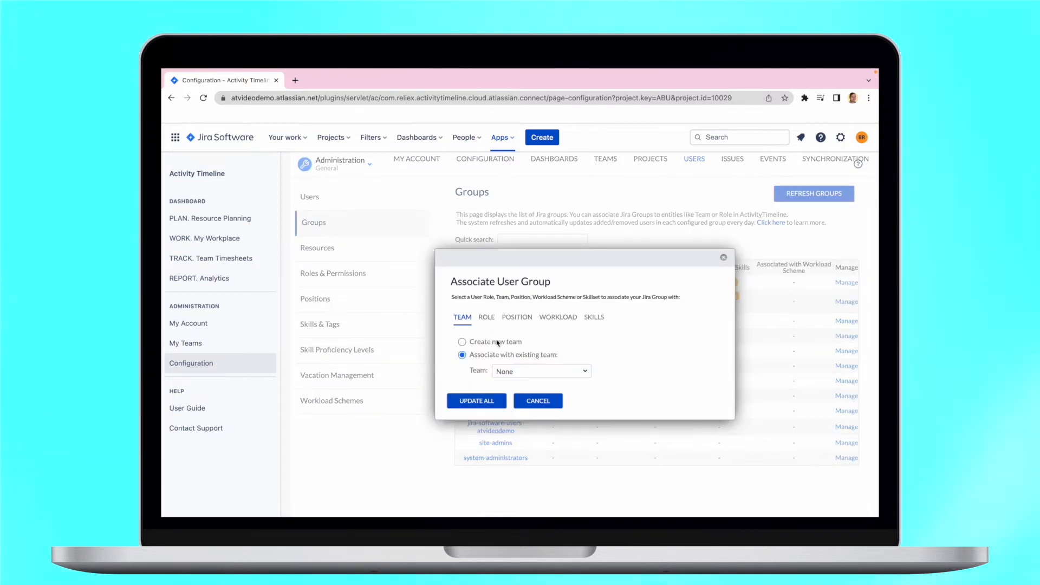
click(539, 401)
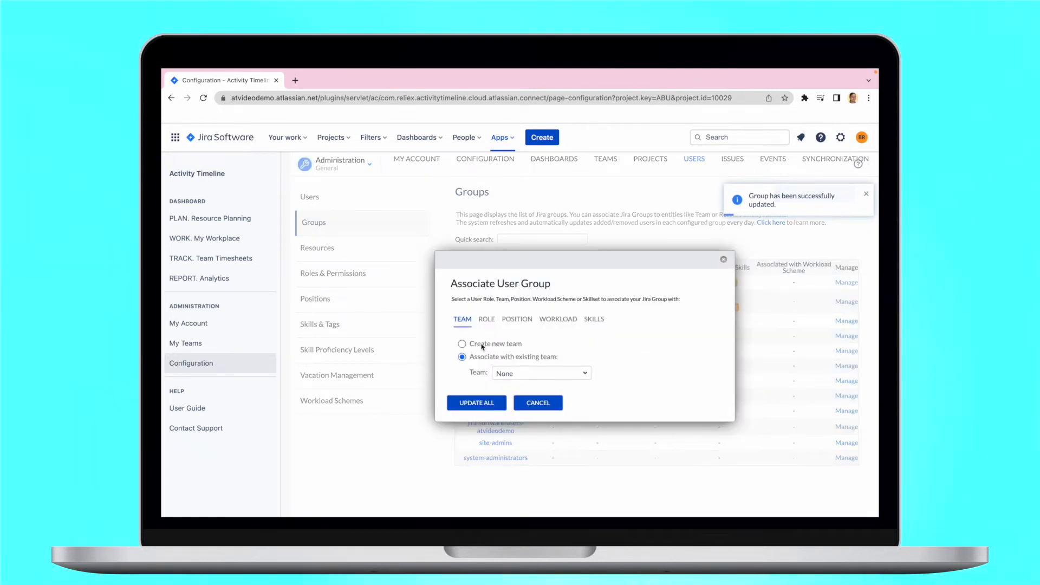
click(538, 404)
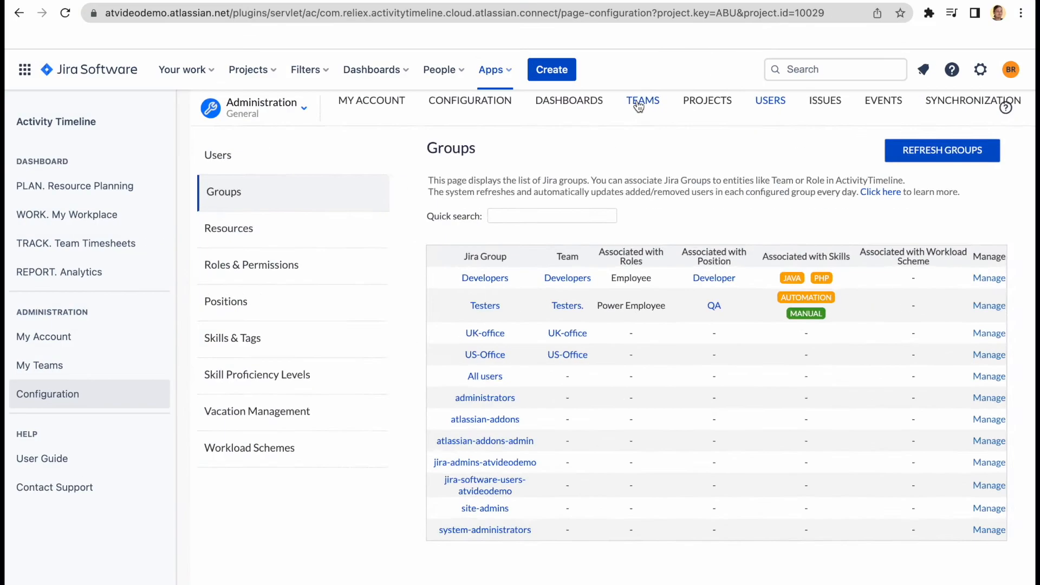
Create a British Holidays scheme for UK-office loaded with United Kingdom holidays
click(643, 100)
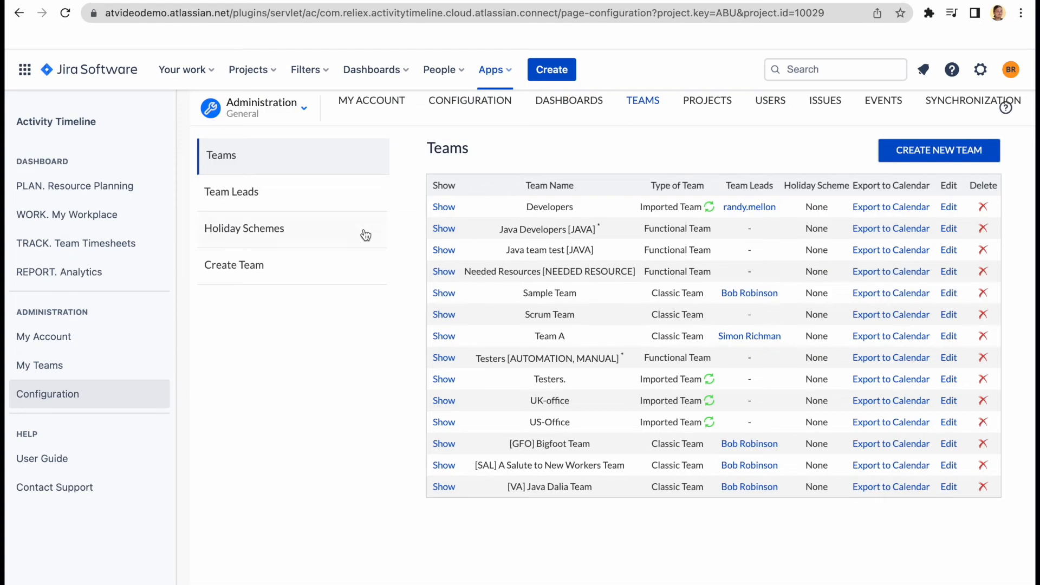
click(243, 229)
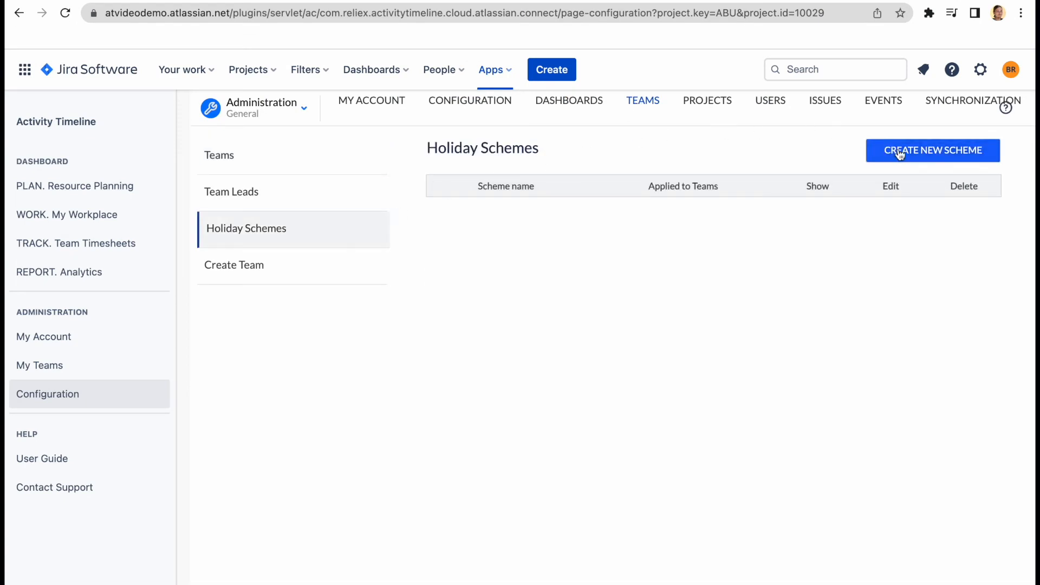
click(932, 150)
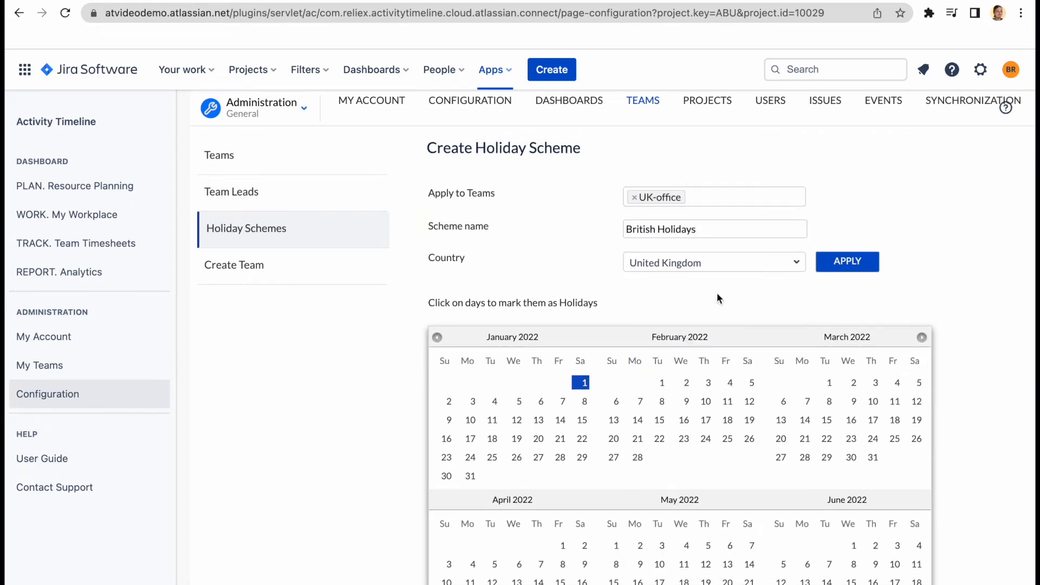
click(846, 261)
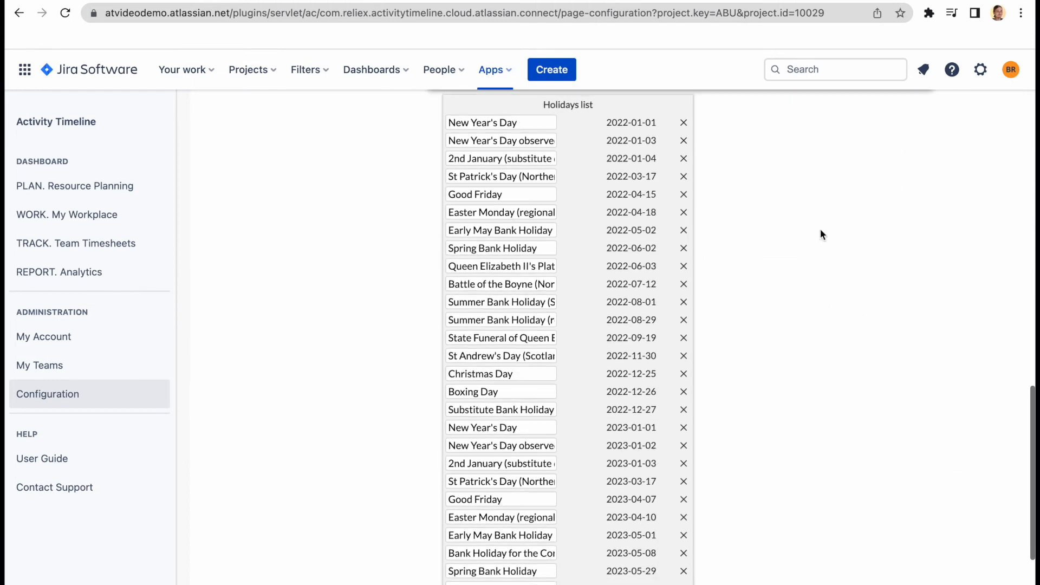
mouse_move(768, 293)
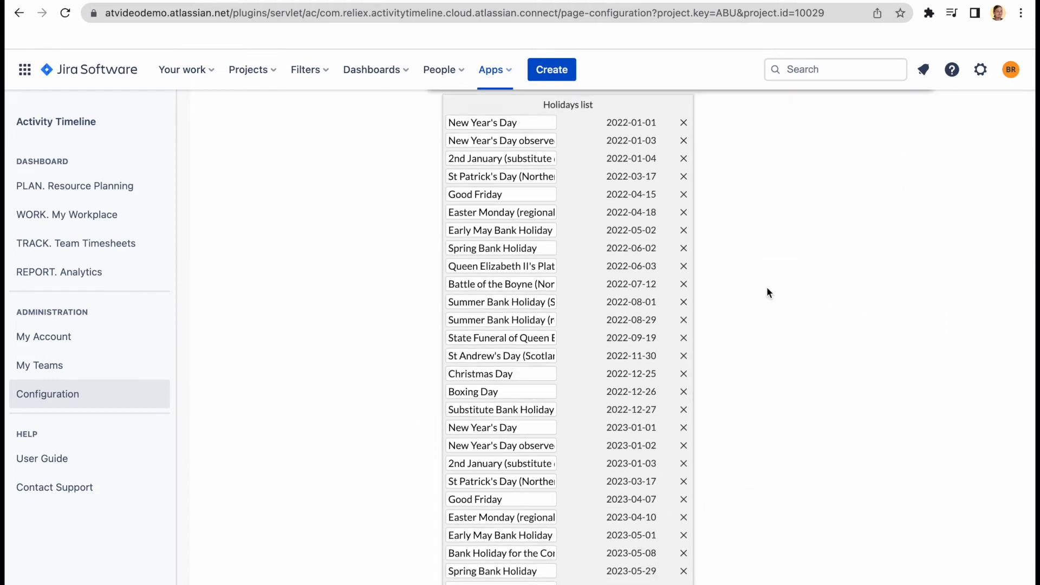
scroll(down, 3)
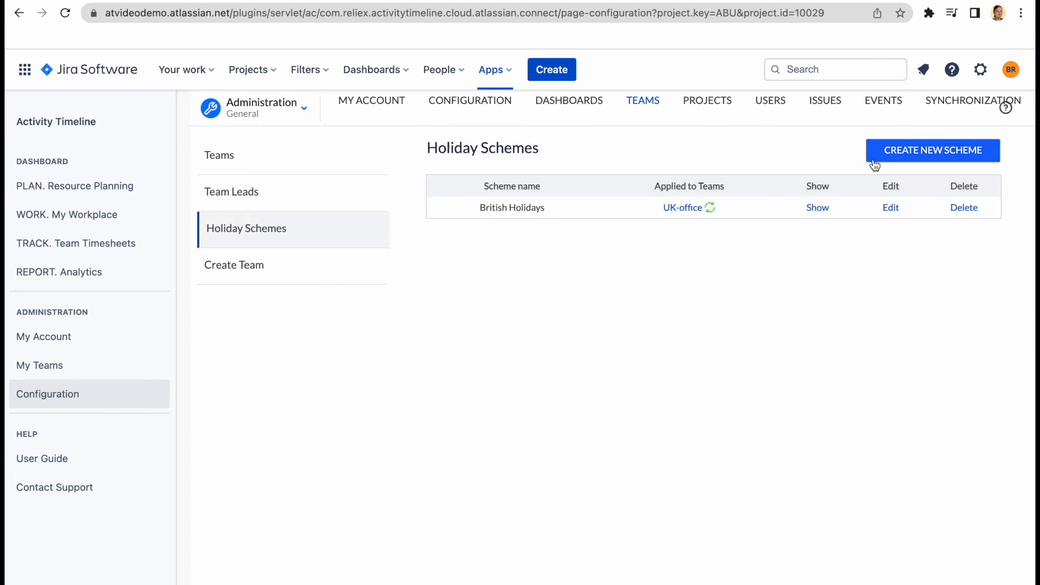
Create another scheme with United States holidays and open the resource planning timeline
click(932, 149)
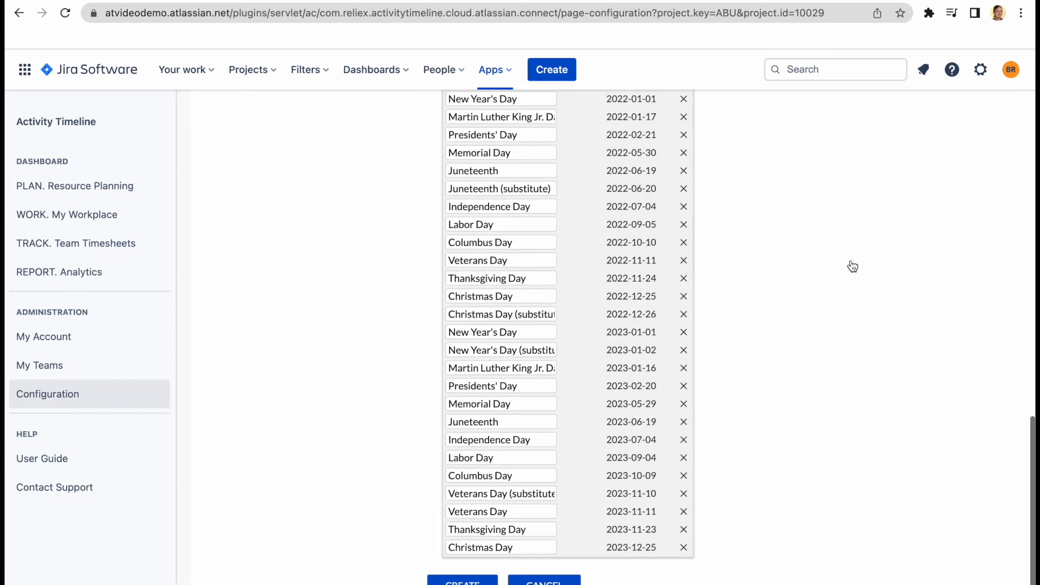
mouse_move(750, 380)
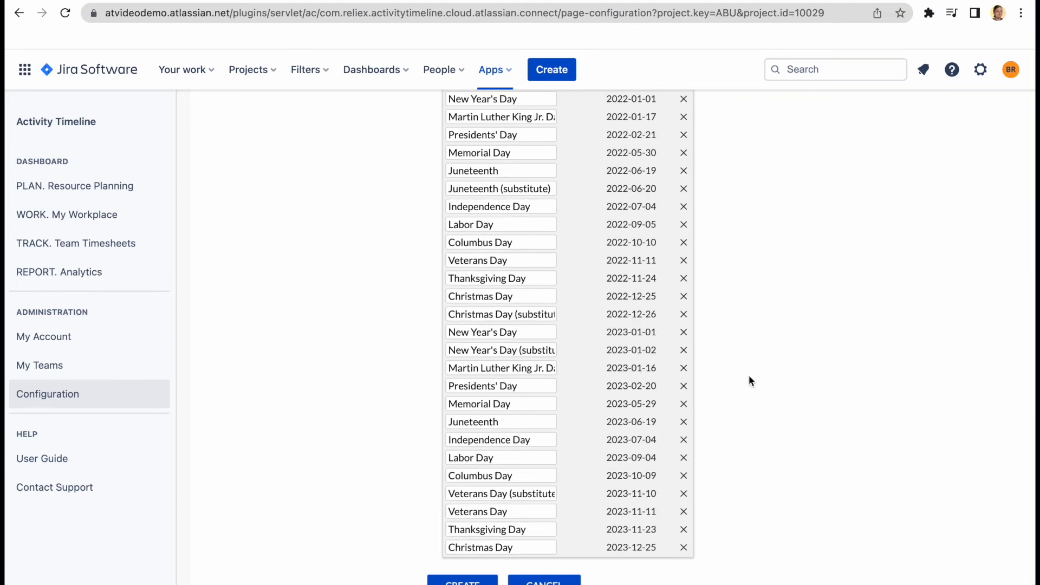
click(74, 185)
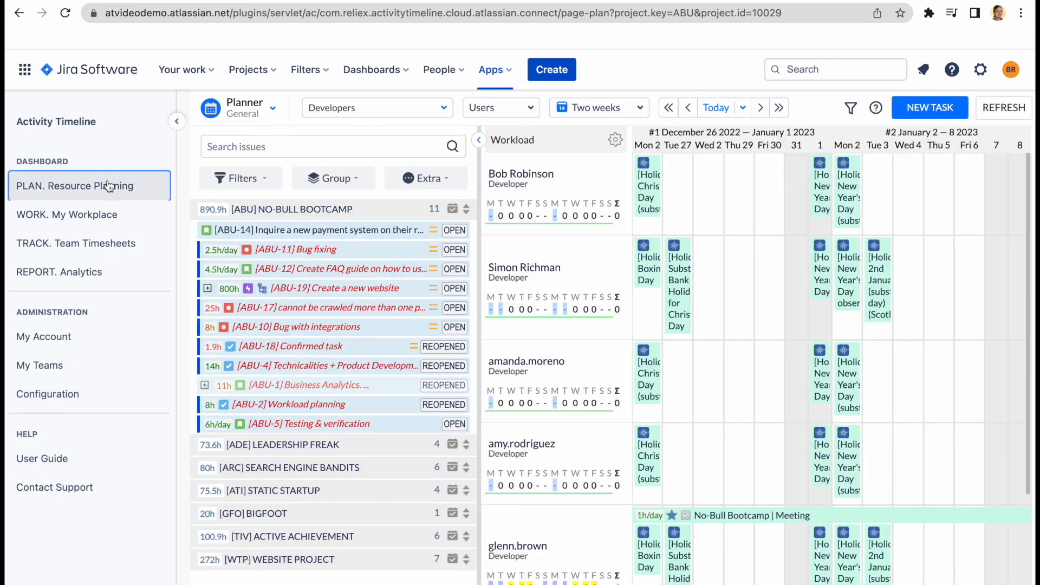
Set the planner period to Year and filter to UK-office, then US-Office
click(596, 108)
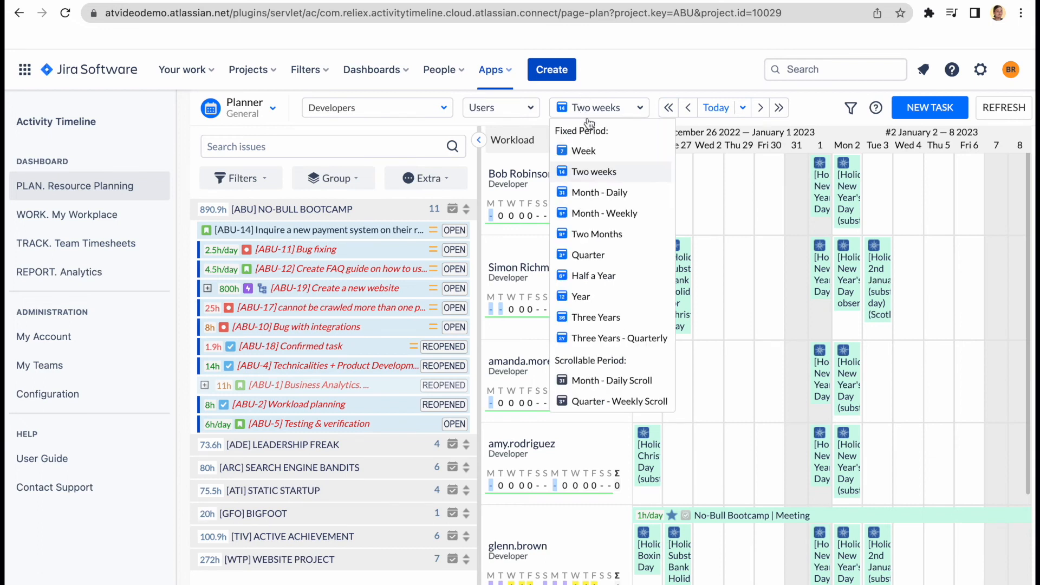
click(581, 296)
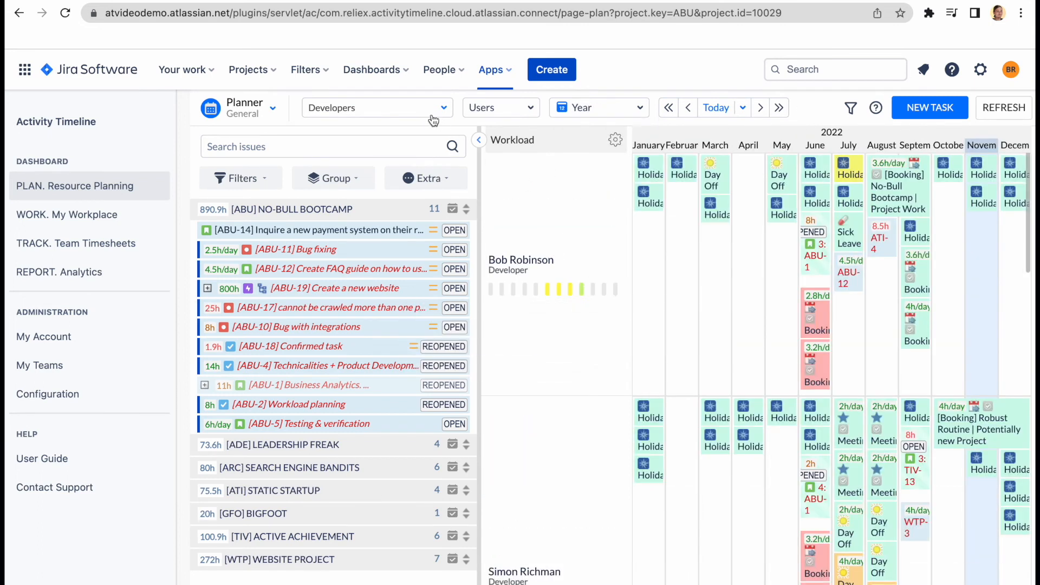
click(311, 387)
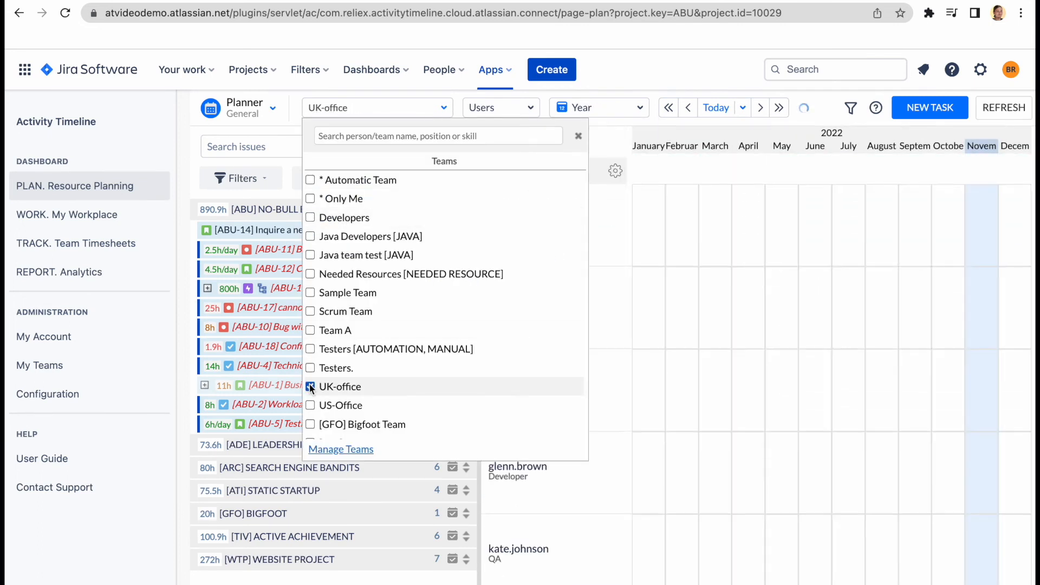
click(310, 386)
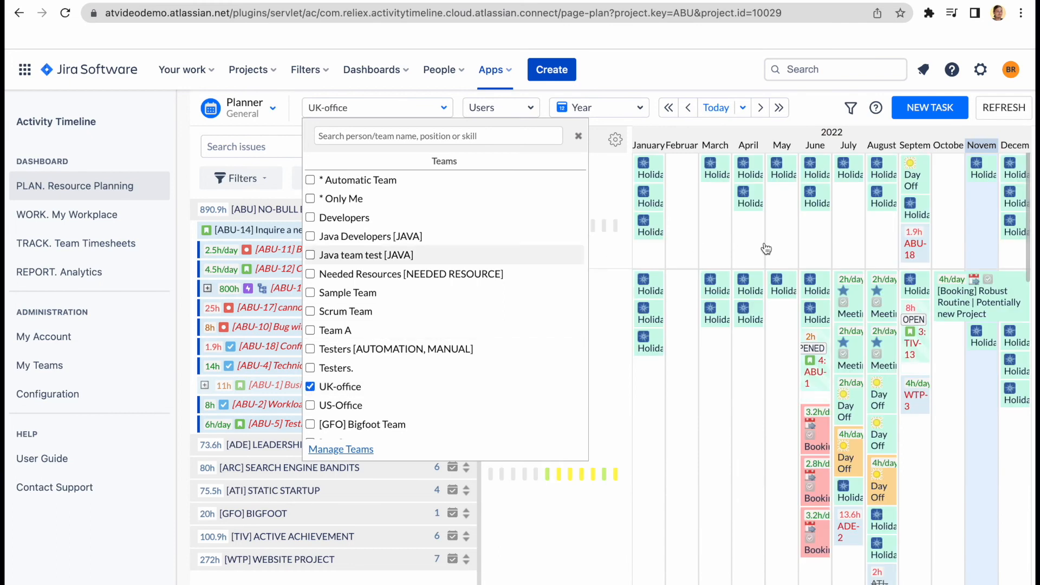
mouse_move(387, 404)
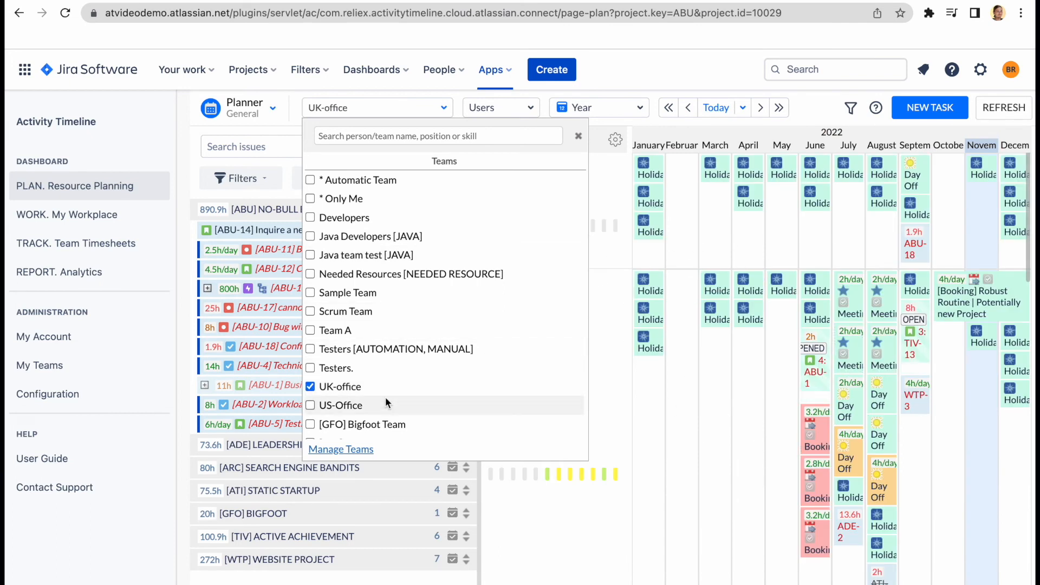
click(310, 405)
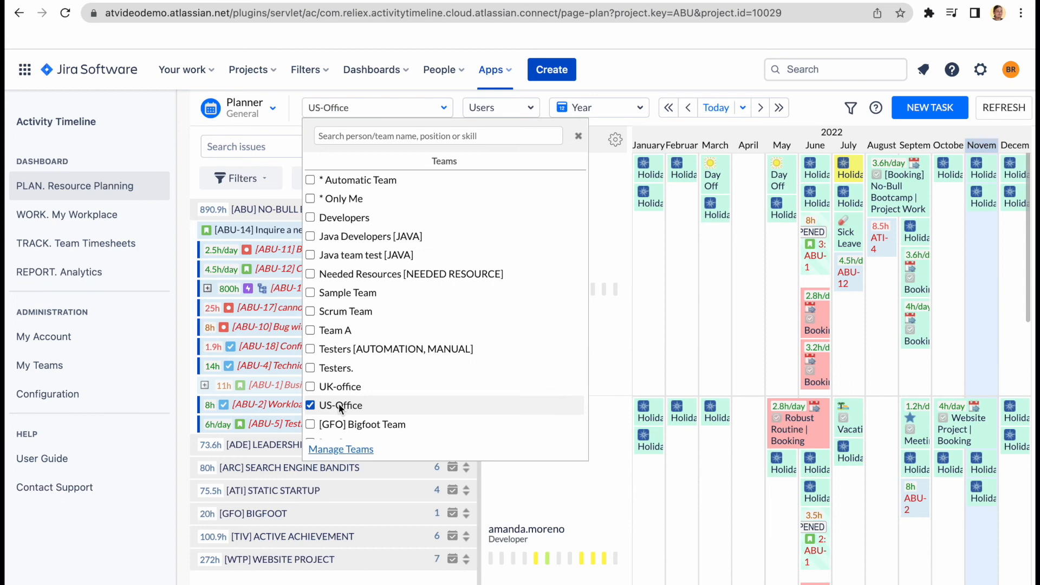